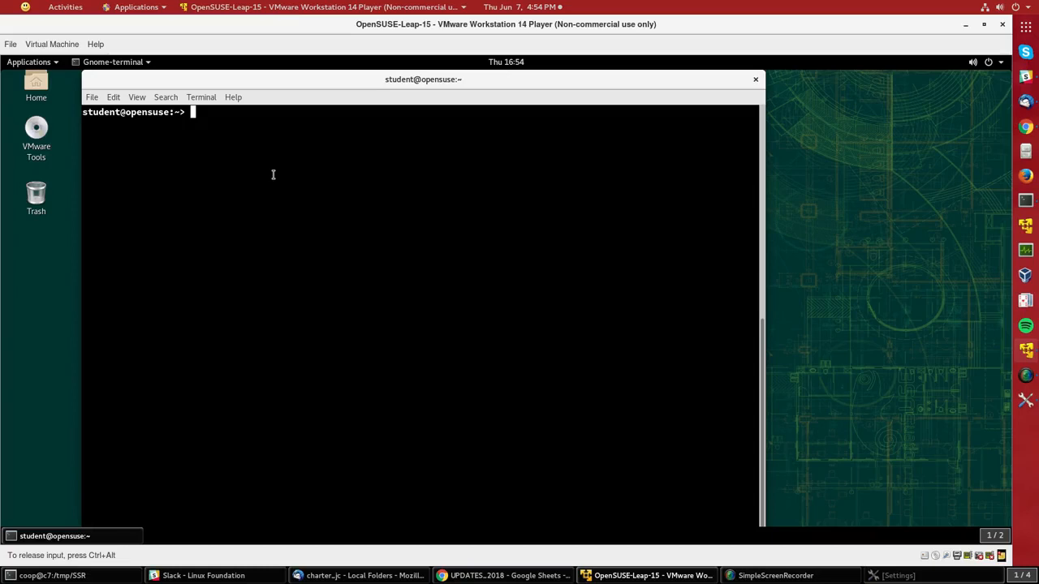
Step: Run 'zypper search gnuplot' and pick gnuplot-doc out of the six matching packages
text(x)
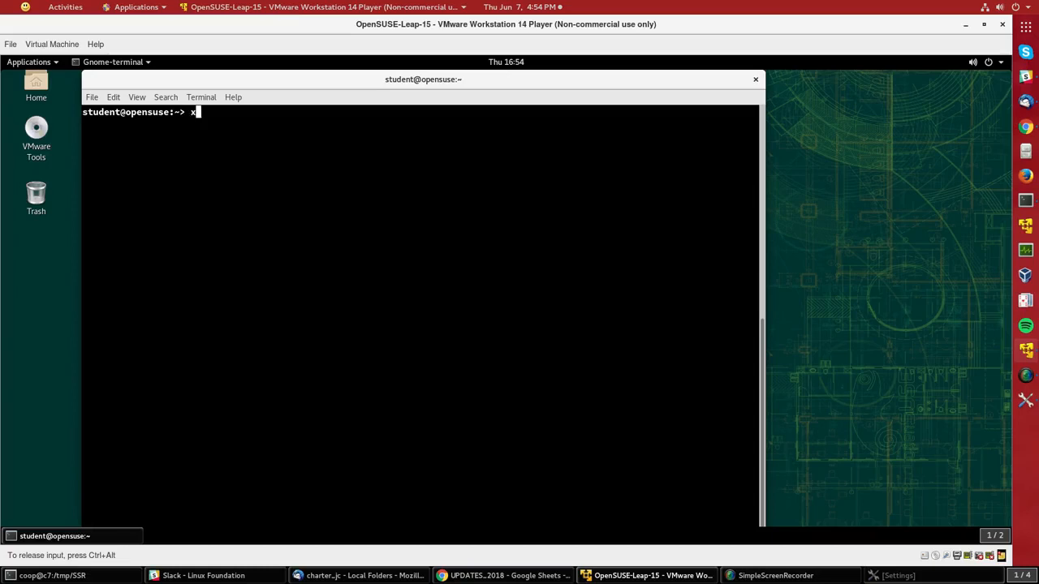
text(zypper s)
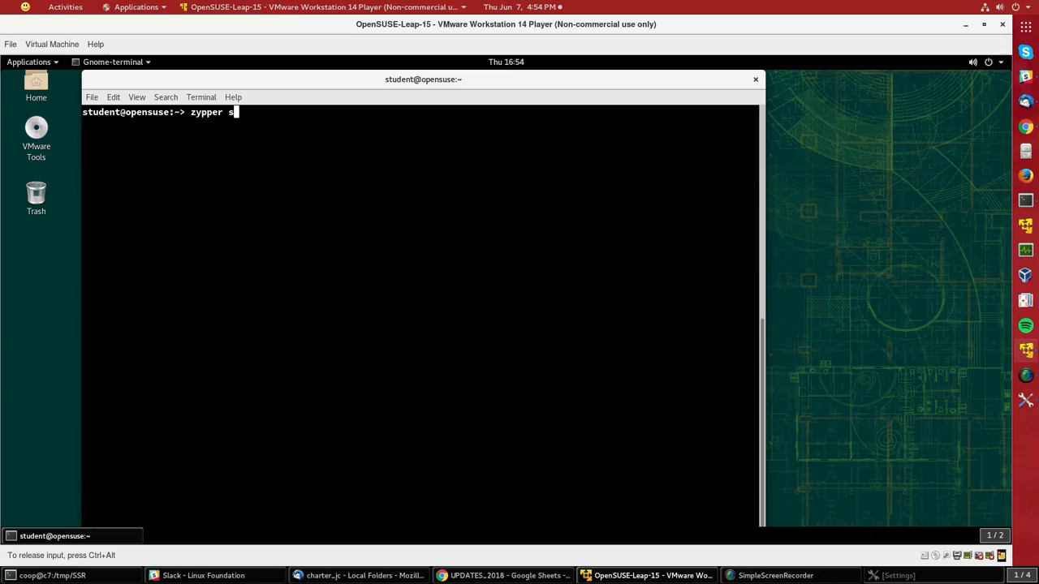
text(earch gnuplot)
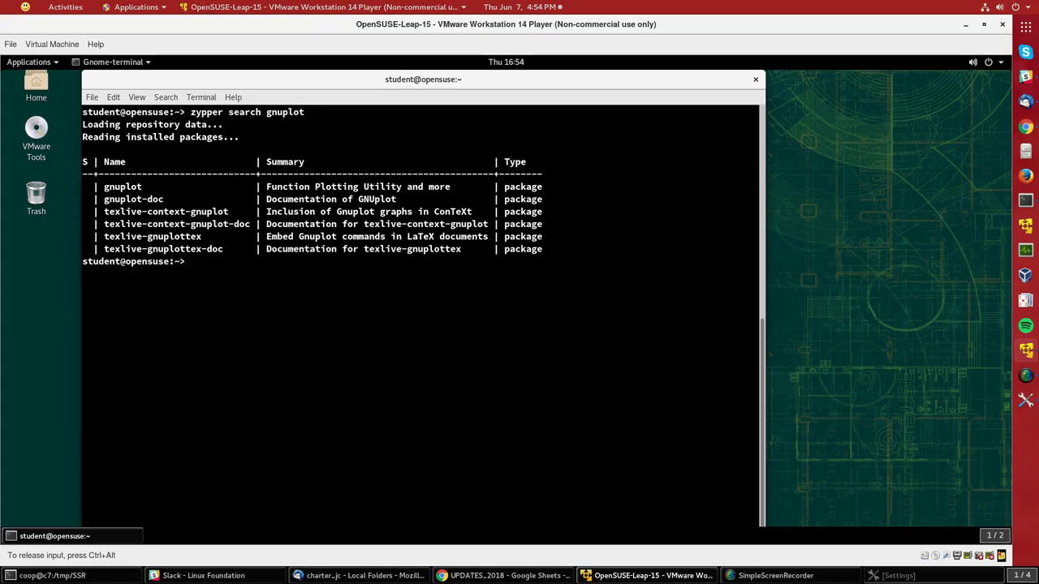
mouse_move(159, 198)
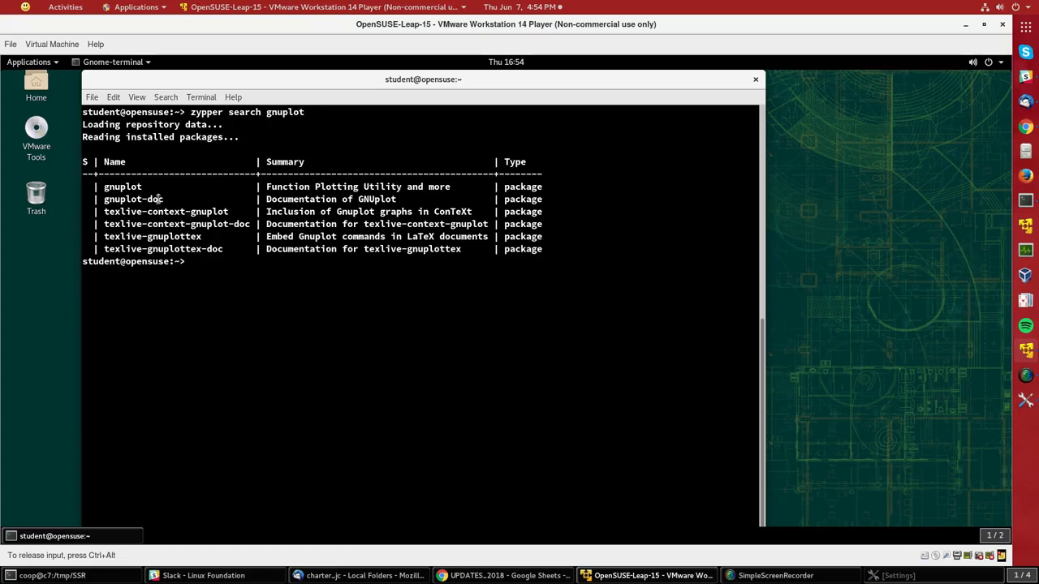
double_click(133, 198)
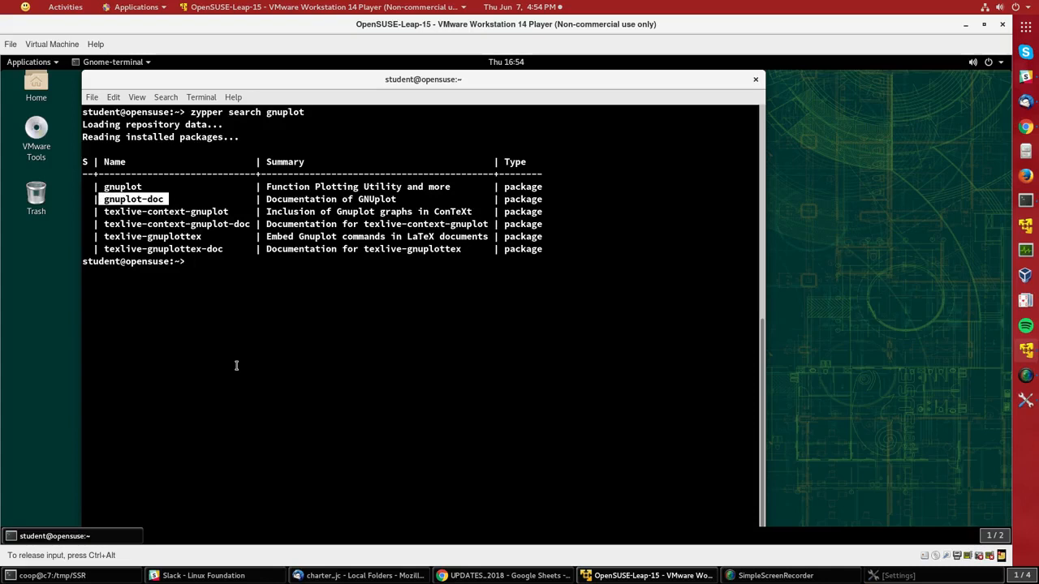
Step: Run 'sudo zypper install gnuplot-doc' and answer y to install gnuplot and gnuplot-doc
text(sudo)
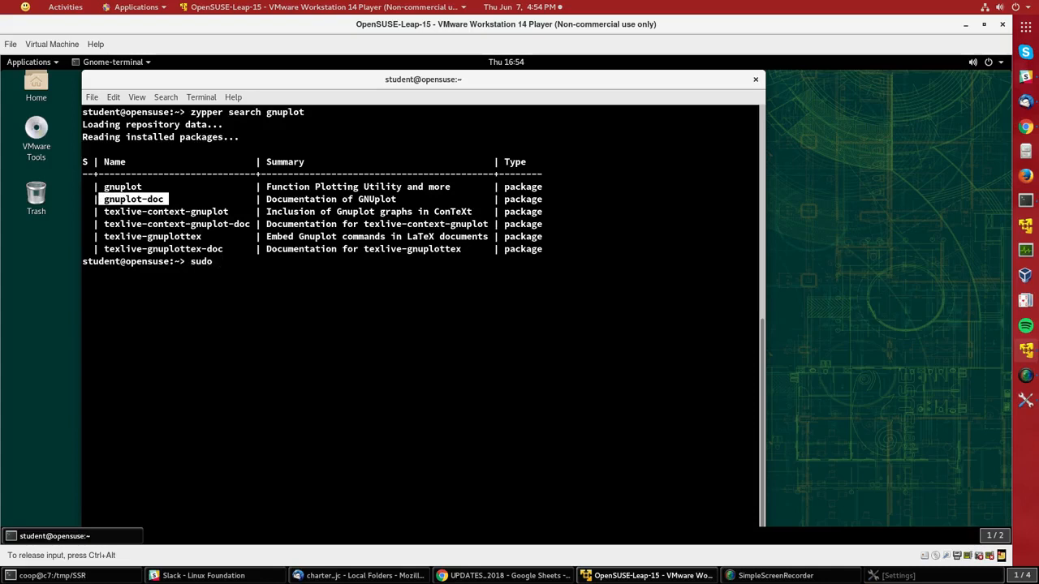
text(zypper)
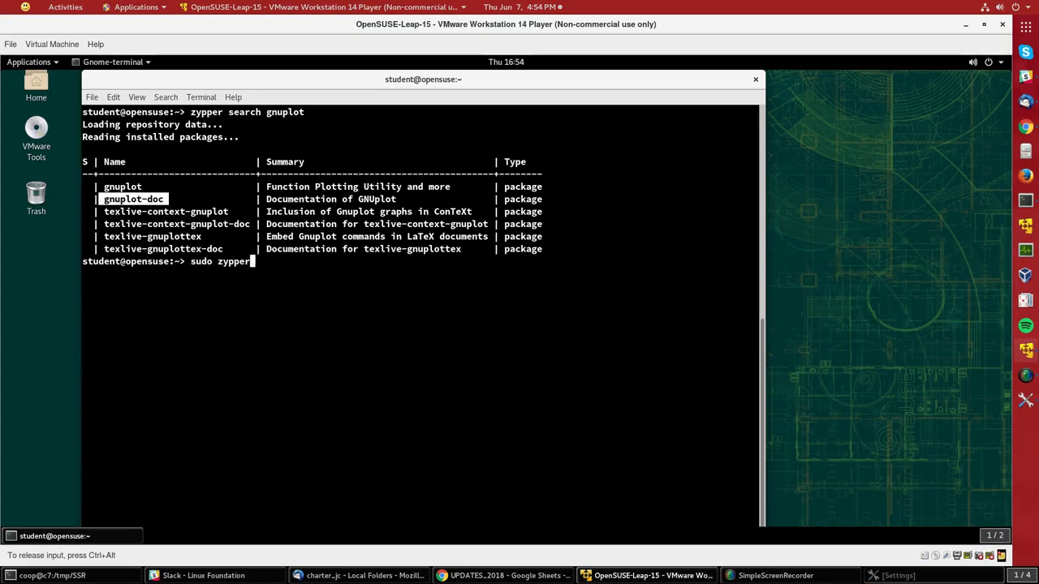
text(install gnuplot-doc)
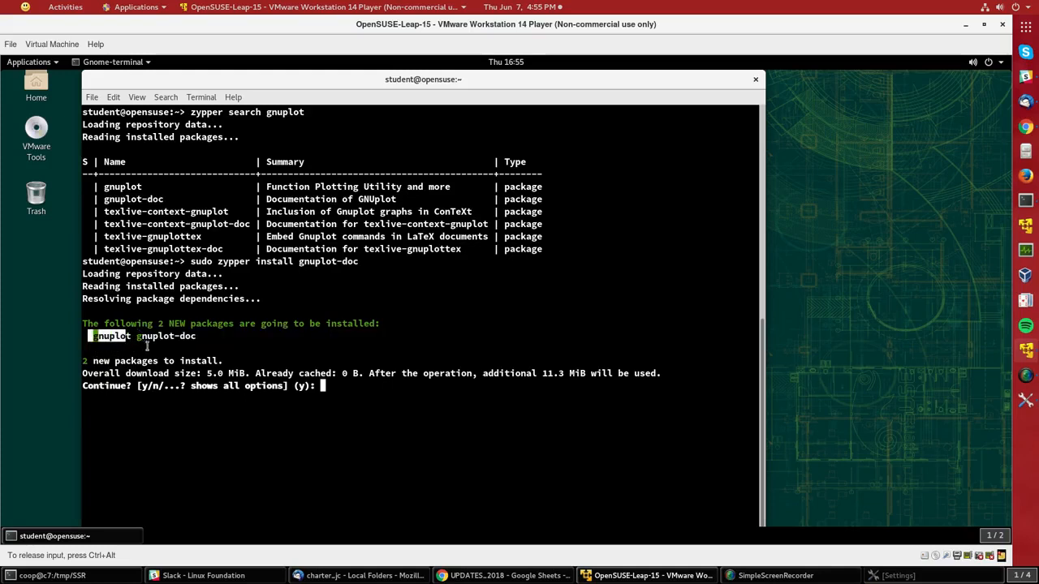
mouse_move(206, 339)
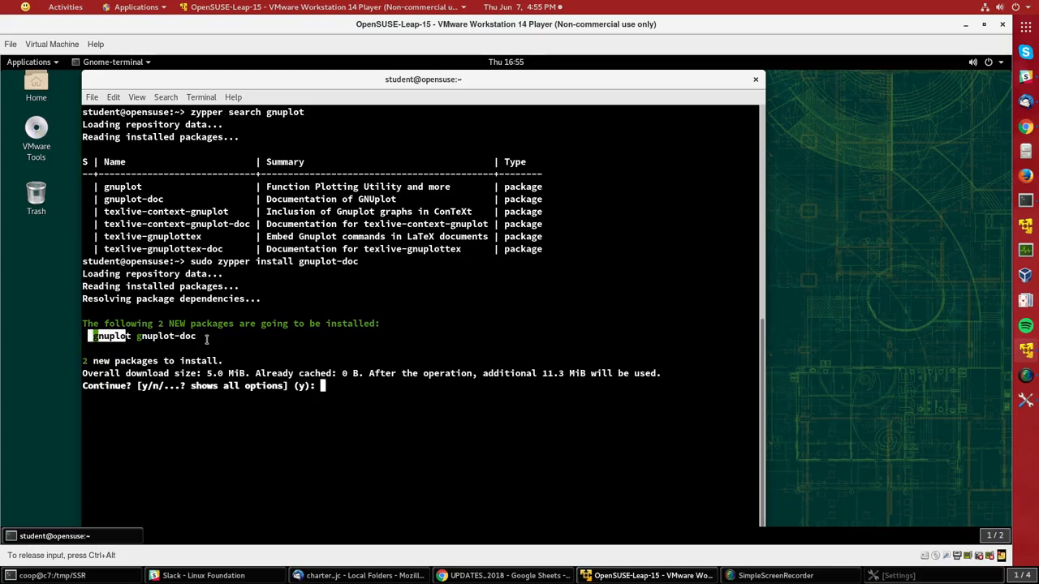
text(y)
text(rpm)
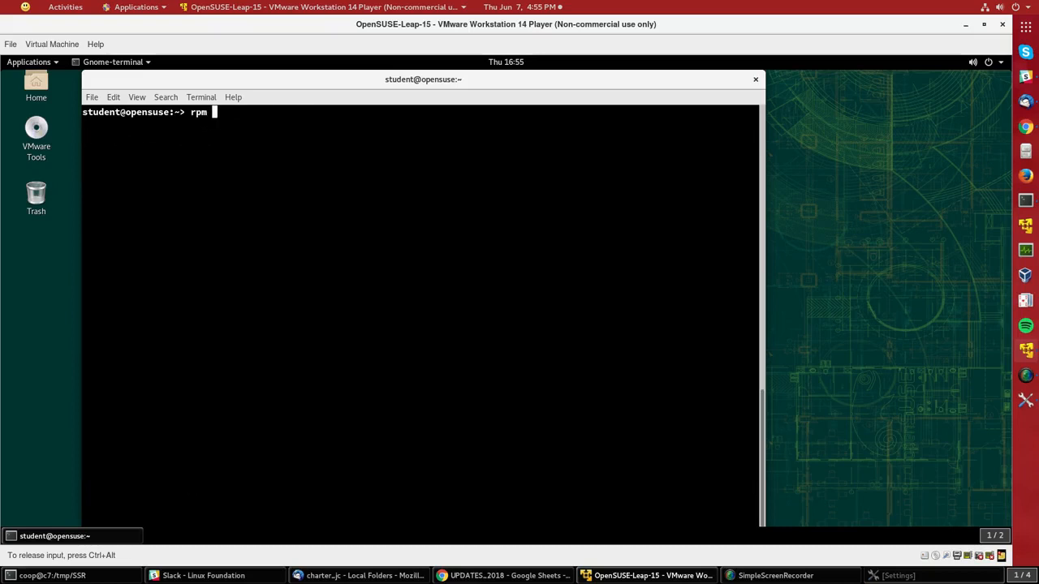
Step: Query the installed gnuplot-doc 5.2.2 details with 'rpm -qi gnuplot-doc', then start a zypper command
text(-qi)
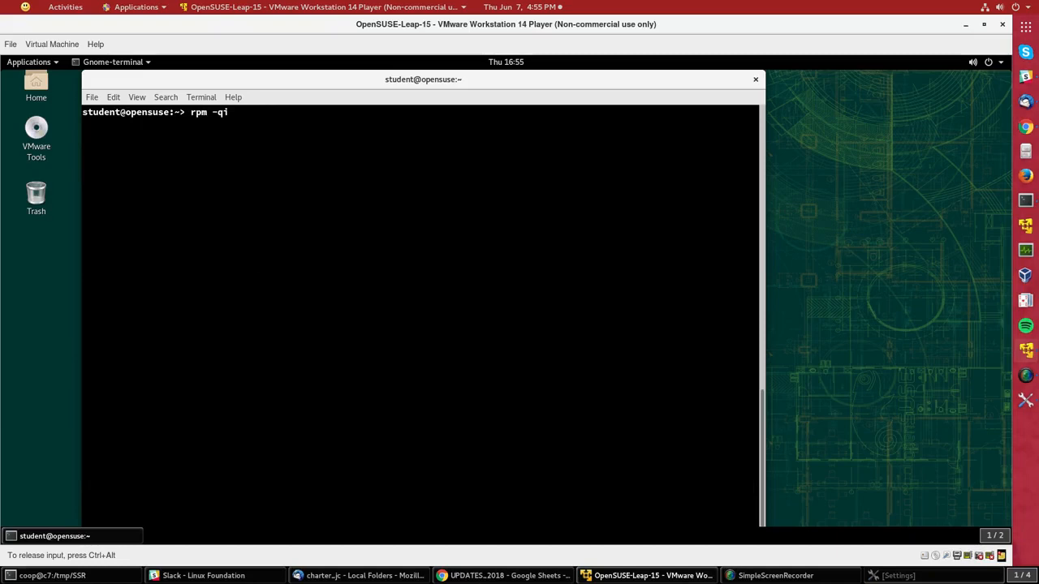
text(gnuplo)
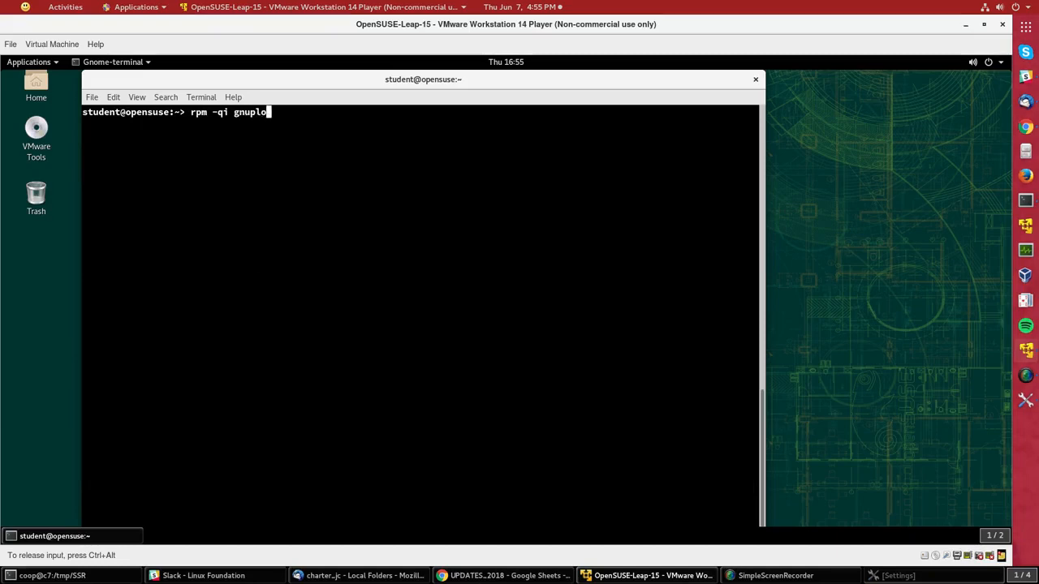
text(t-doc)
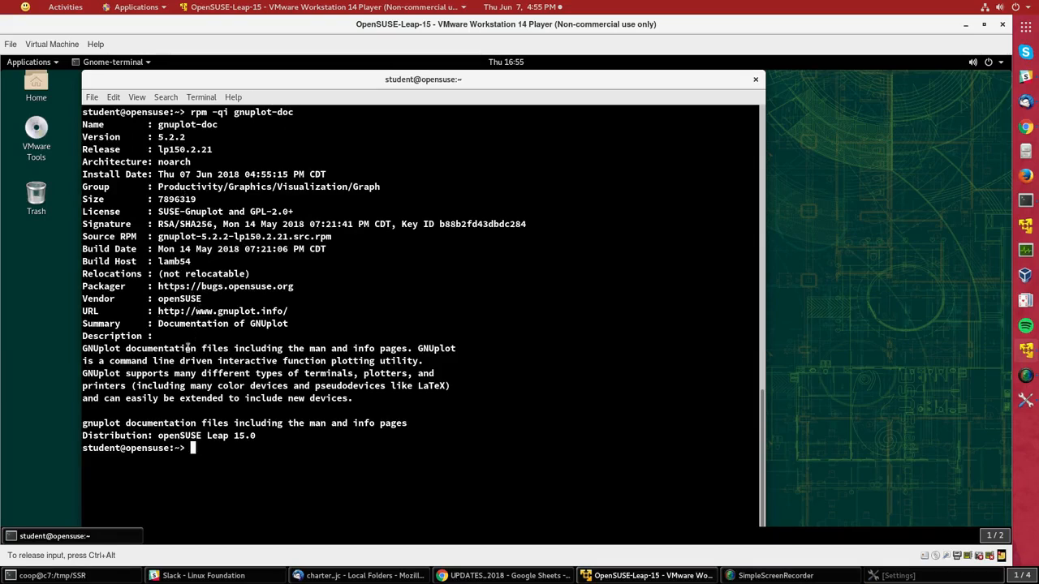
mouse_move(308, 348)
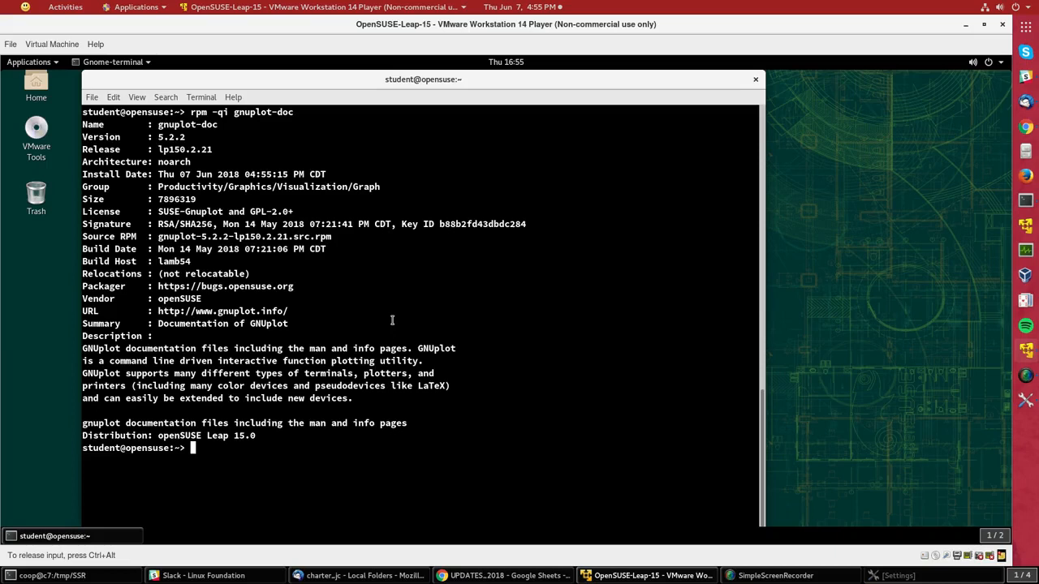
text(zypper remove gnu)
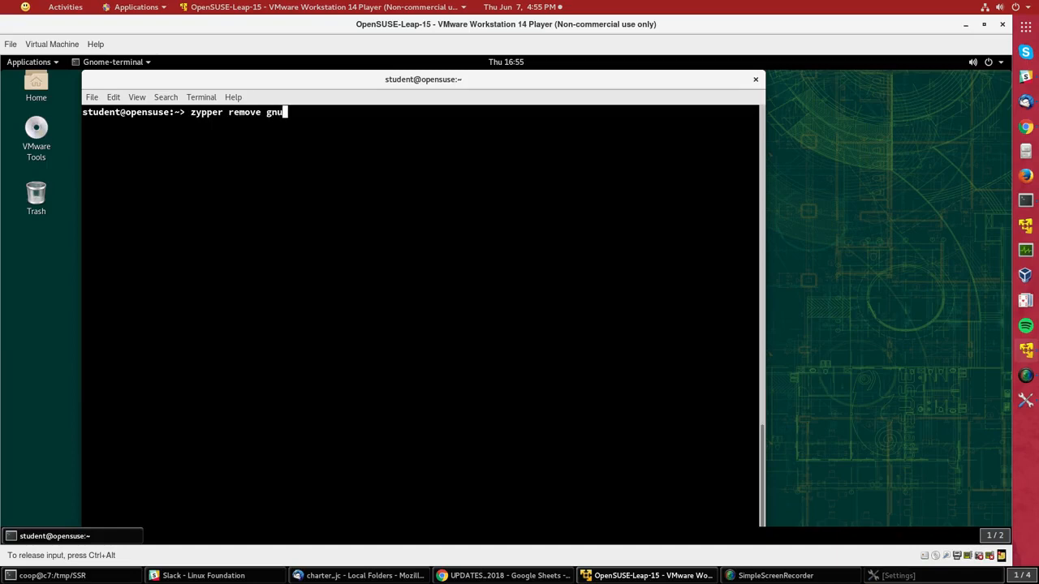
Step: Run 'sudo zypper remove gnuplot', which proposes removing gnuplot and gnuplot-doc
text(p)
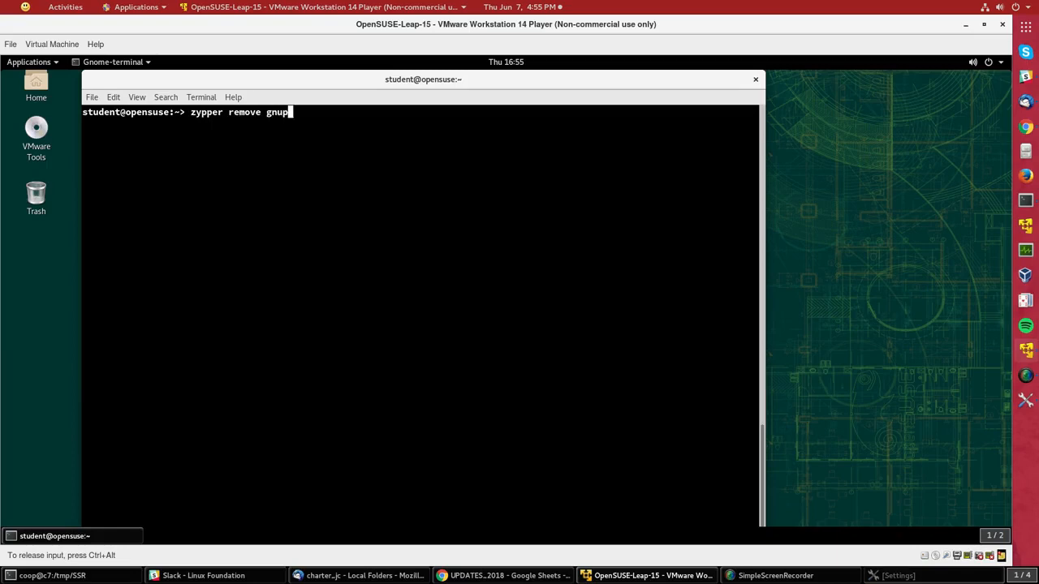
text(lot)
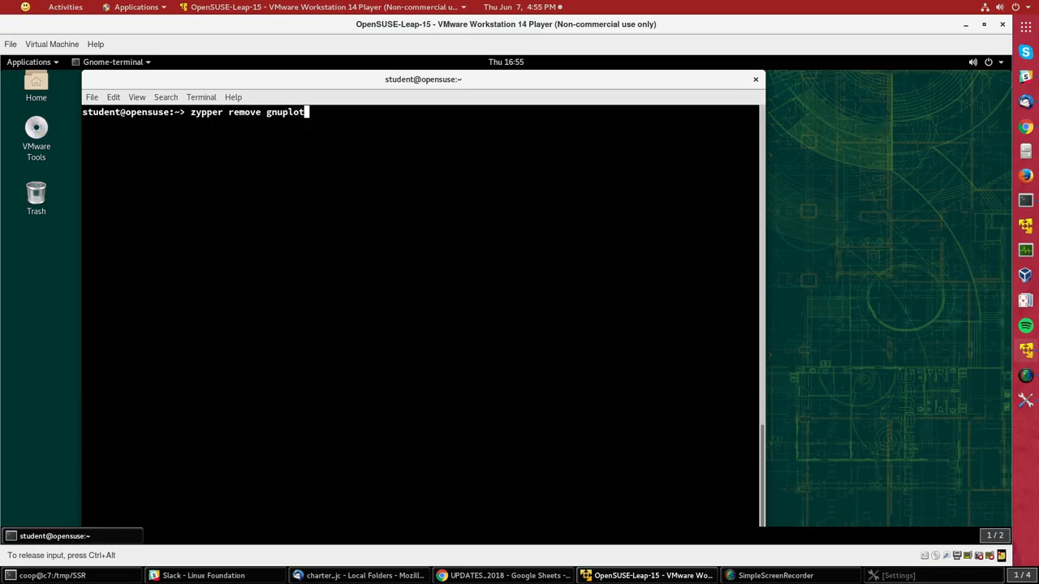
text(sudo)
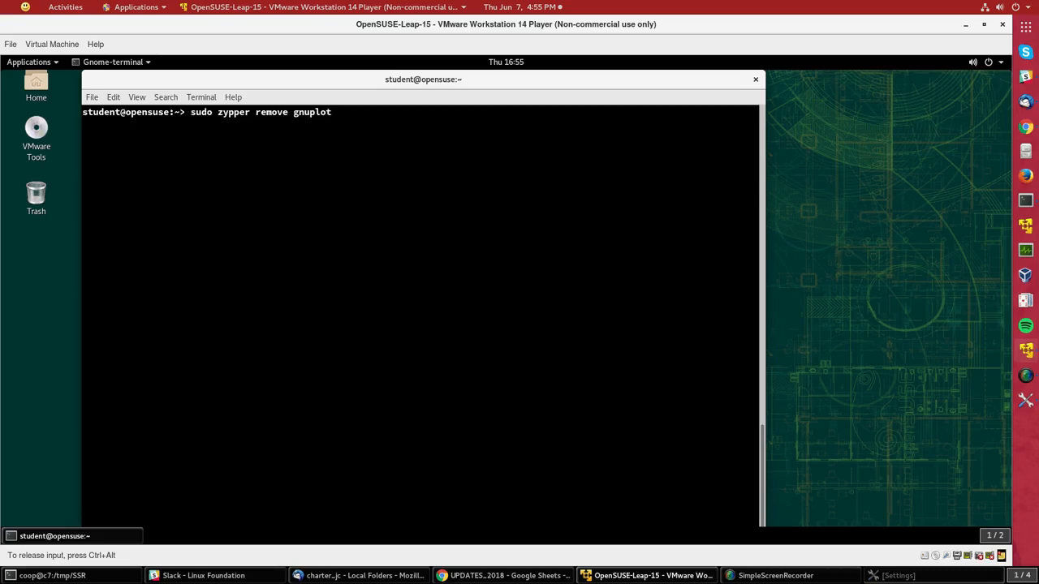
key(Return)
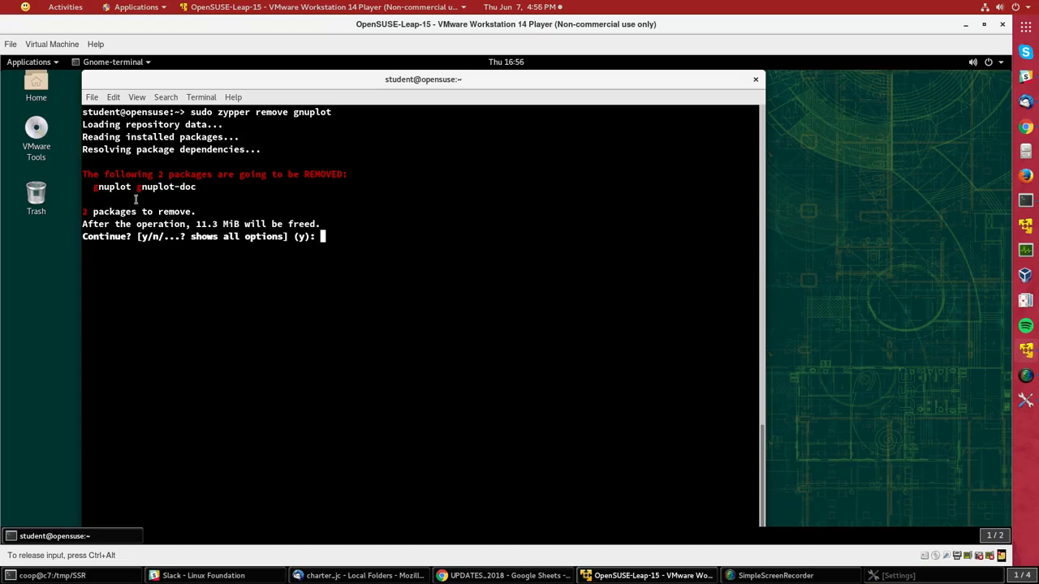
Step: Confirm with y so both gnuplot-doc and gnuplot are removed
double_click(169, 186)
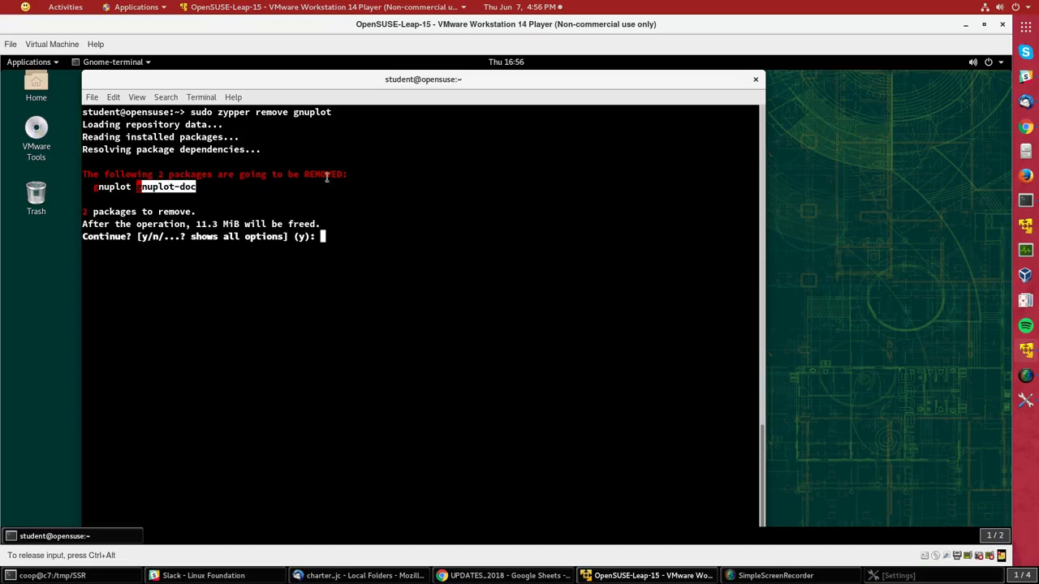
mouse_move(403, 214)
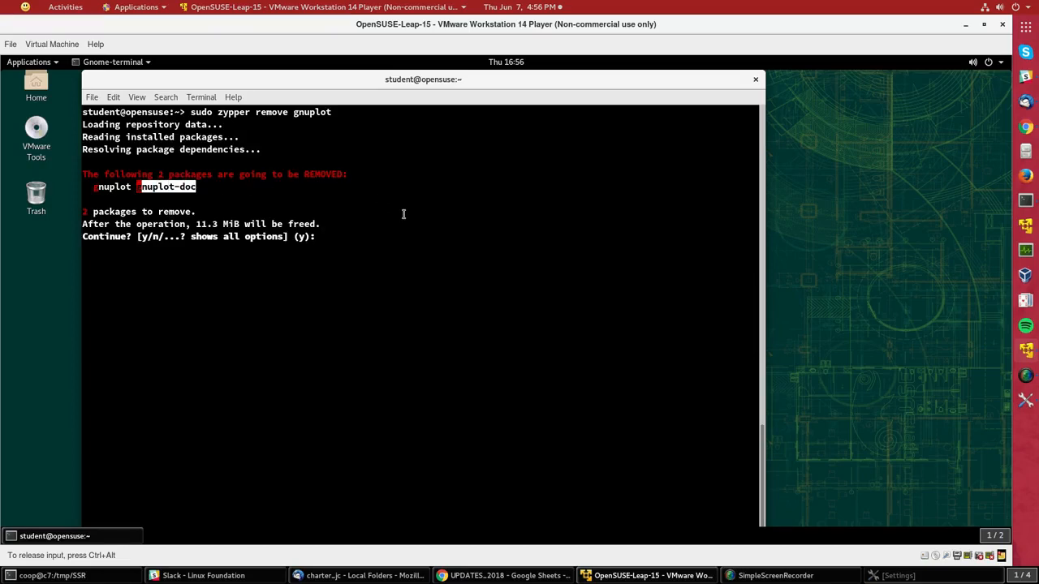
text(y)
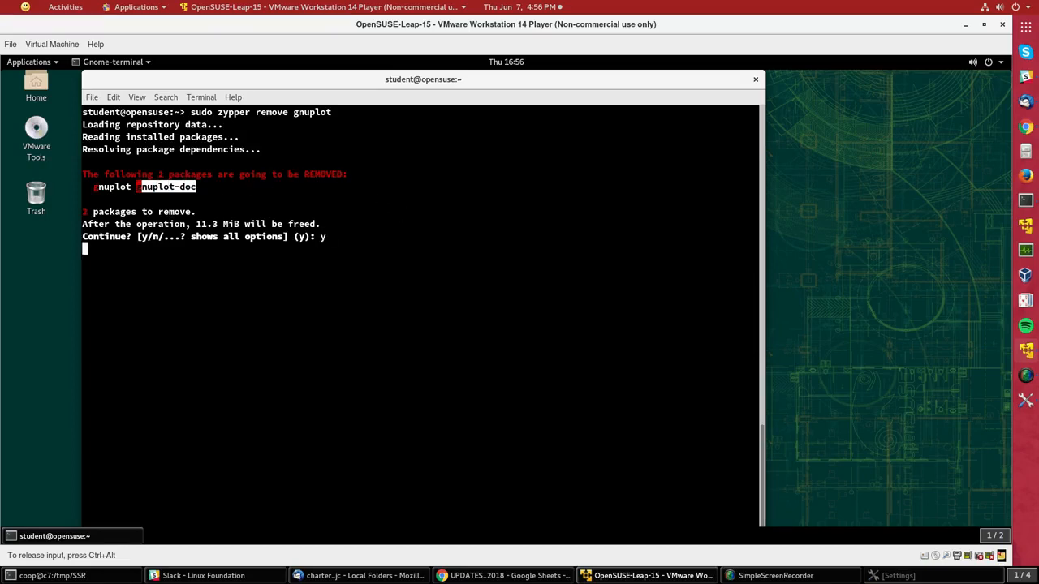
key(Return)
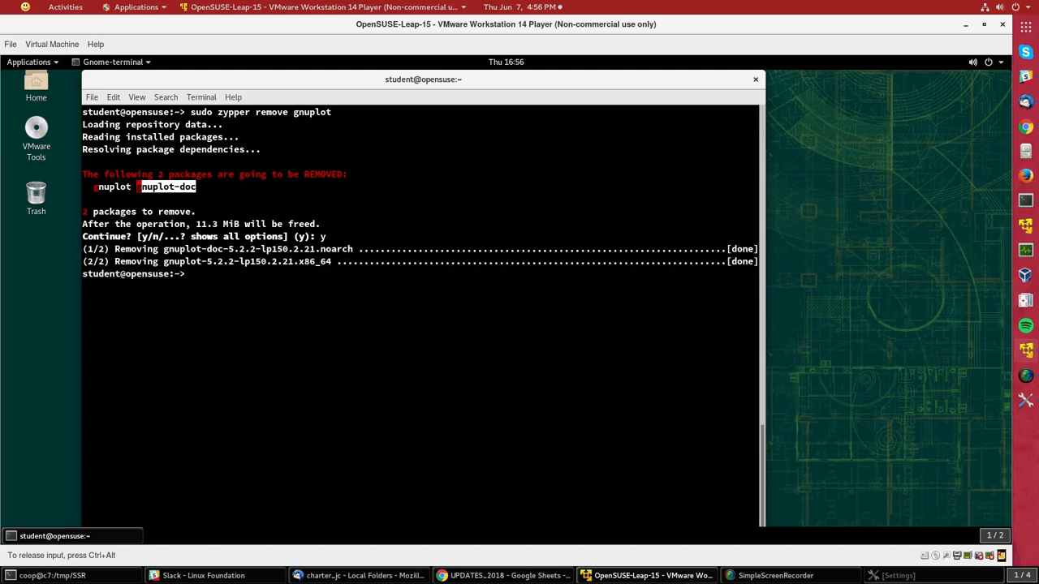